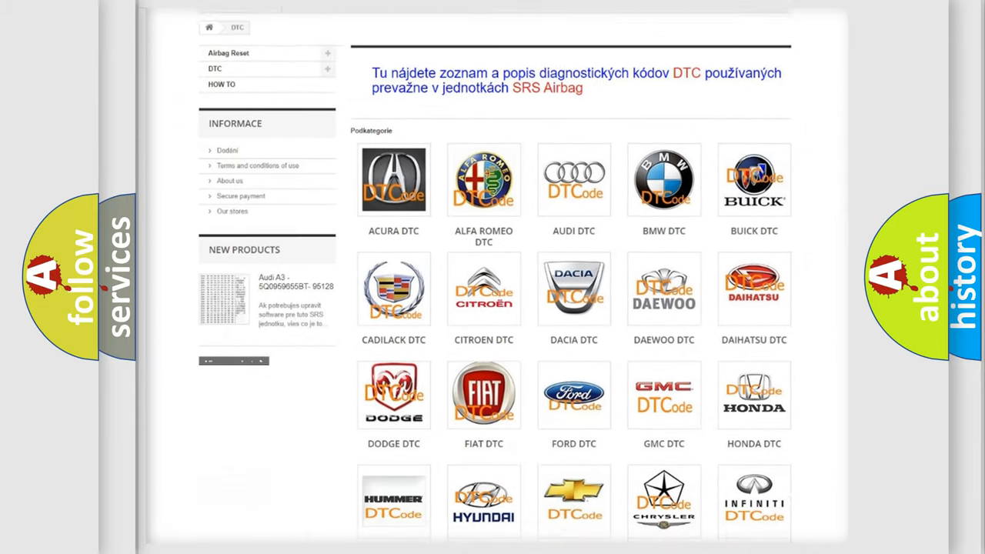
{"action": "scroll", "scroll_direction": "down", "scroll_amount": 3}
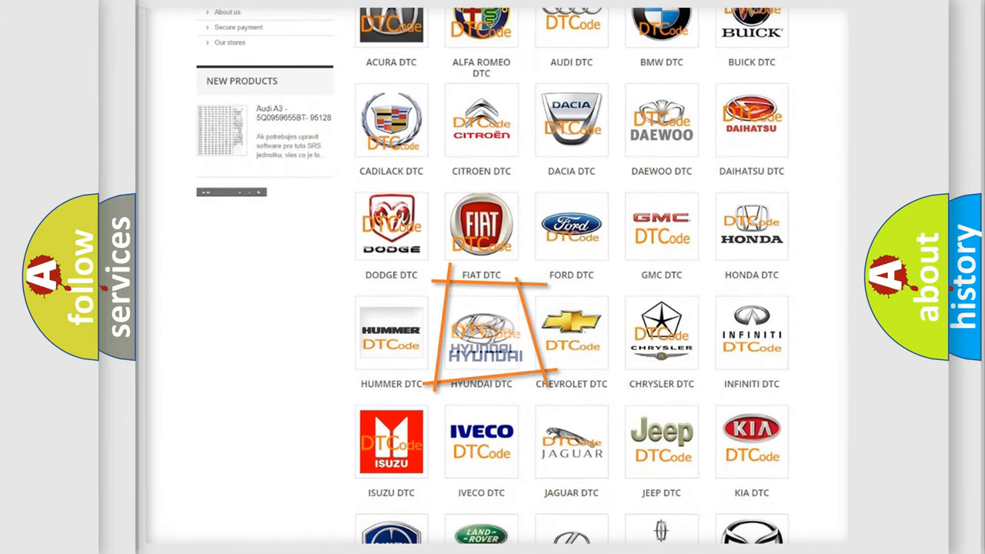